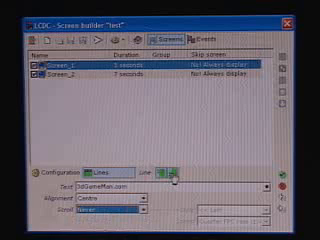
Step: Fill Screen_1 with '3DGameMan.com' on line 1 and 'KICKASS' on line 2, centred
text(KICKASS)
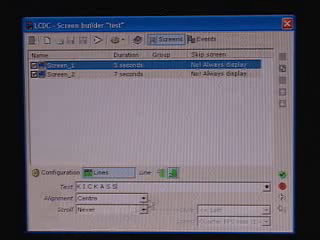
text(BdGameMan.com)
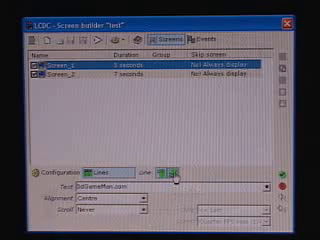
text(KICKASS)
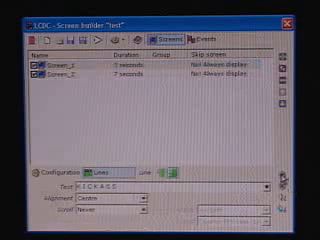
click(60, 83)
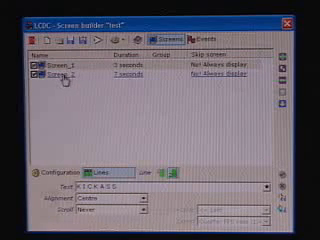